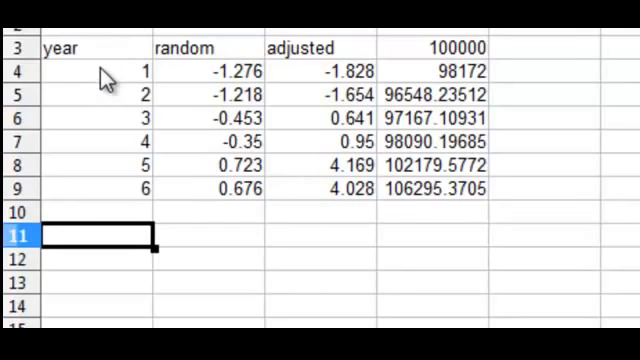
mouse_move(177, 77)
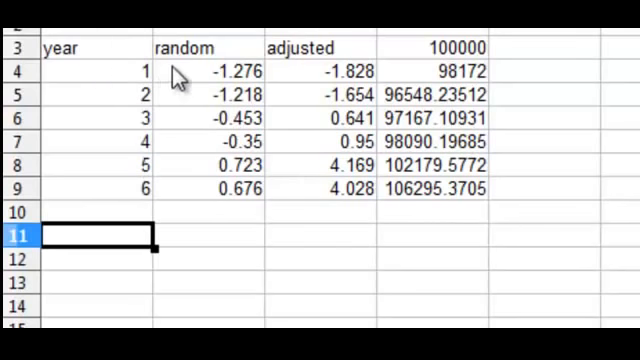
mouse_move(181, 54)
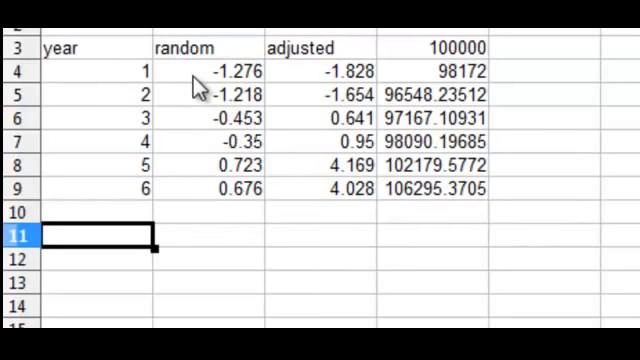
mouse_move(205, 189)
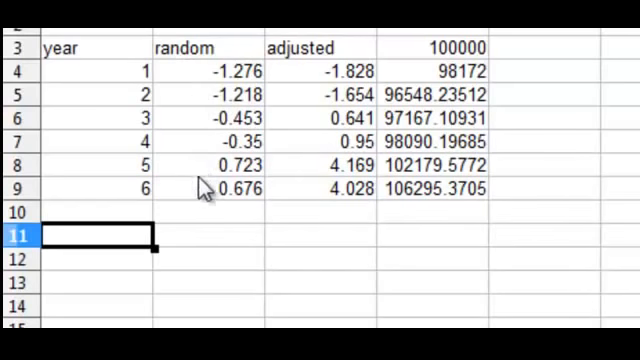
mouse_move(293, 55)
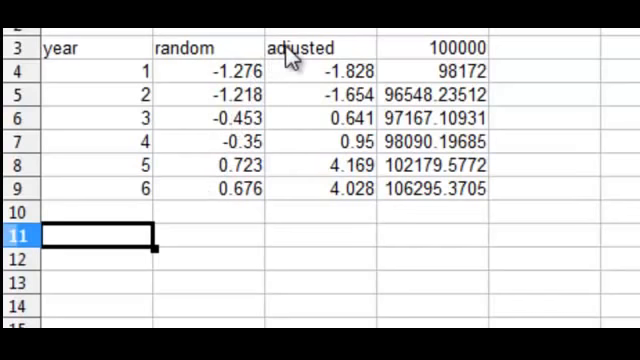
left_click(300, 71)
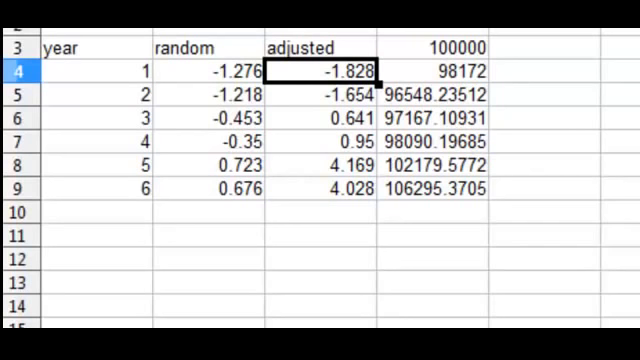
mouse_move(275, 85)
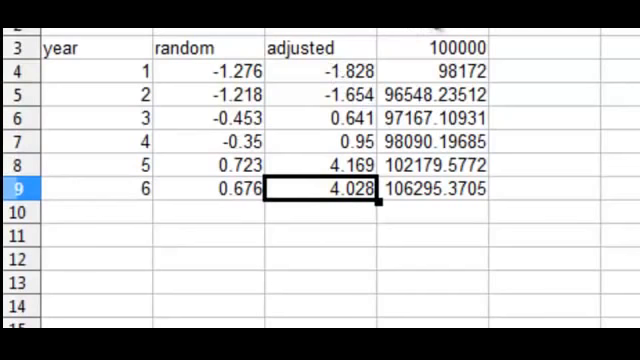
mouse_move(369, 66)
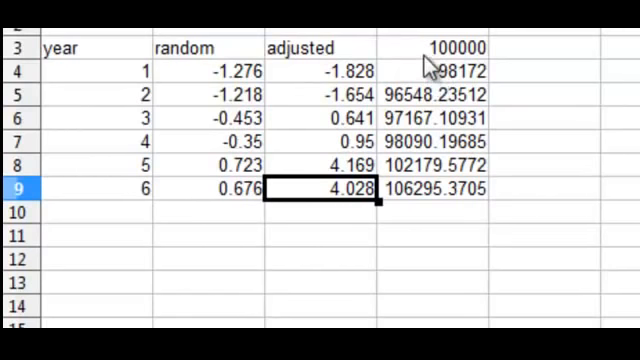
left_click(445, 48)
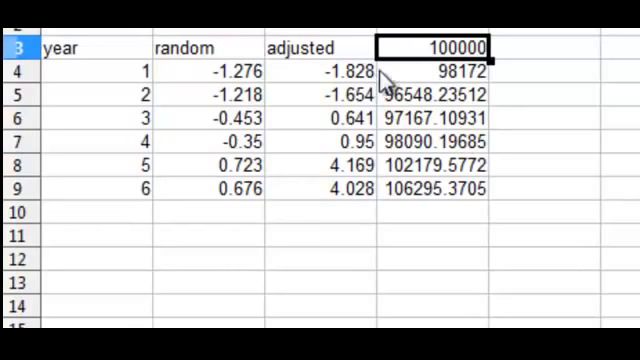
left_click(455, 70)
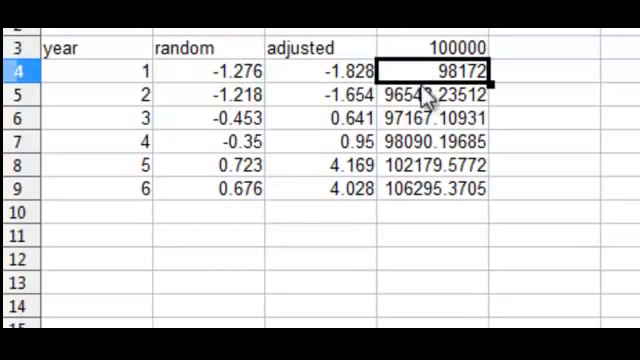
left_click(427, 97)
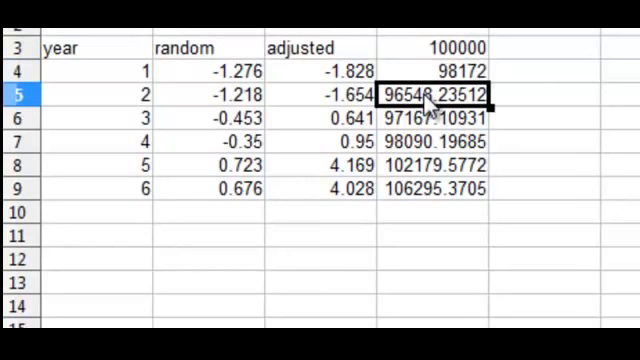
left_click(432, 118)
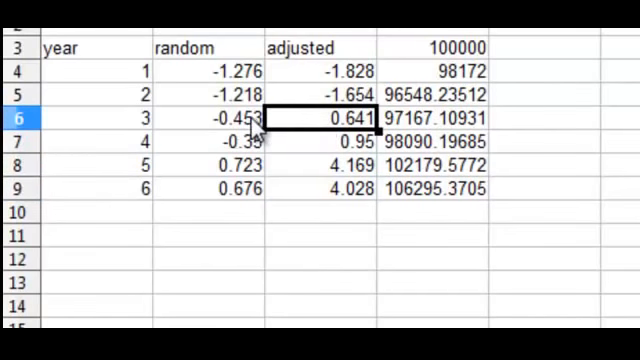
left_click(210, 120)
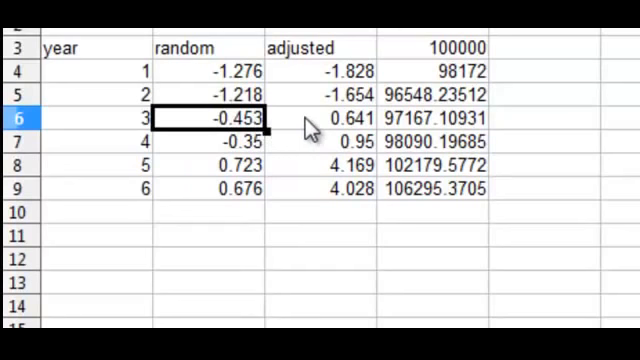
left_click(345, 118)
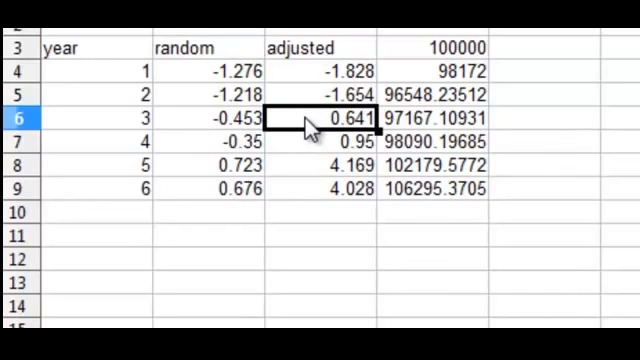
mouse_move(437, 124)
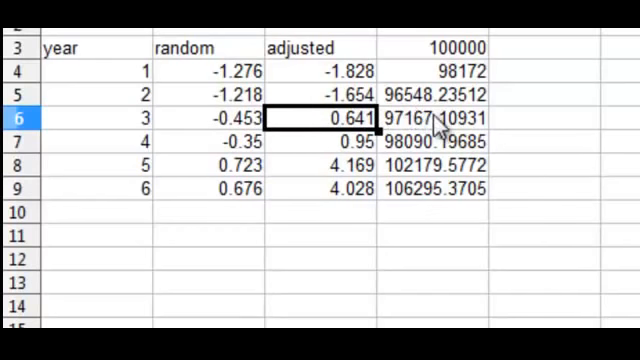
mouse_move(440, 200)
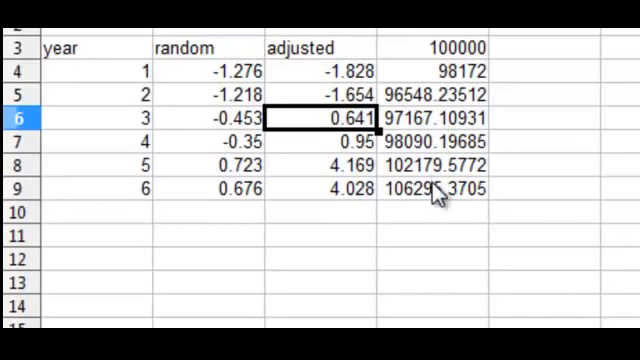
left_click(445, 188)
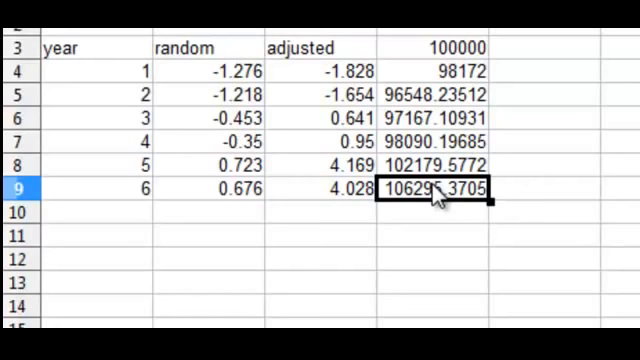
mouse_move(245, 72)
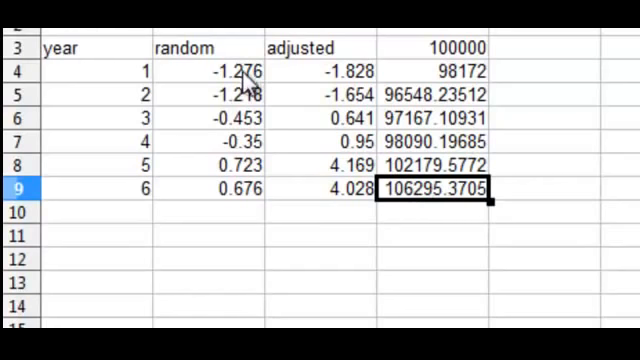
mouse_move(245, 222)
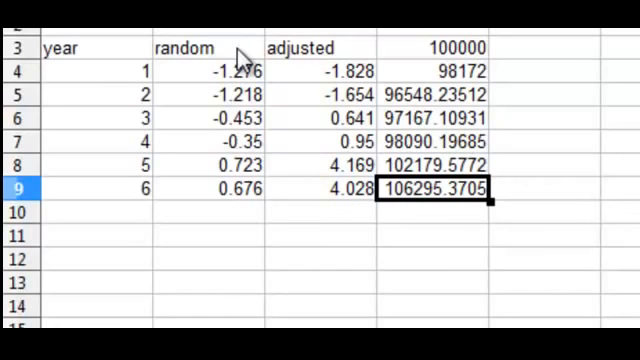
mouse_move(233, 75)
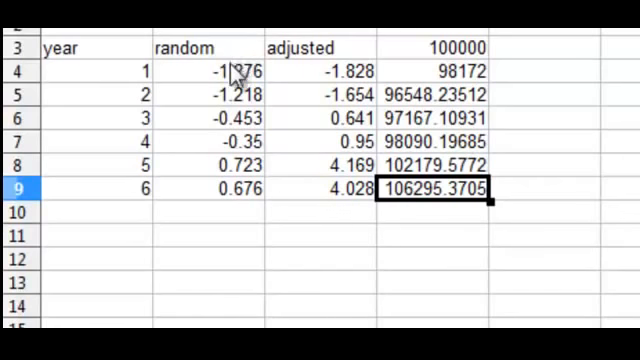
mouse_move(487, 55)
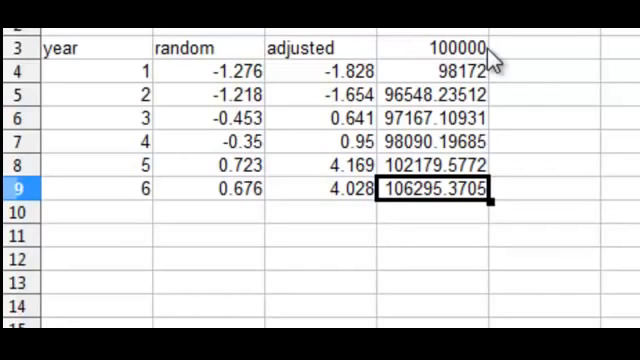
mouse_move(563, 99)
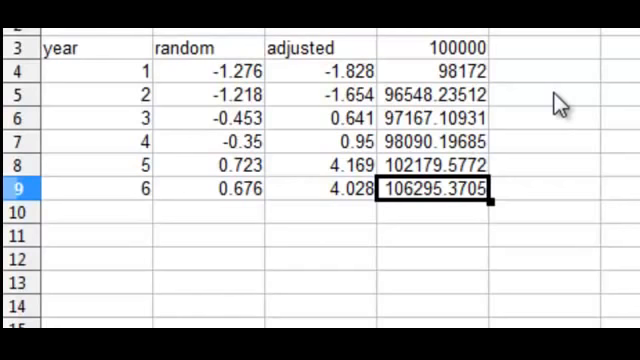
mouse_move(489, 114)
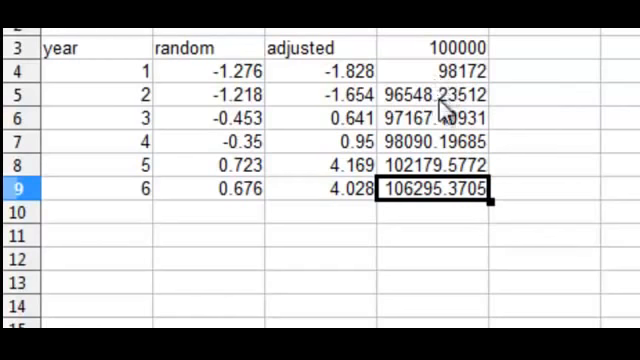
mouse_move(443, 205)
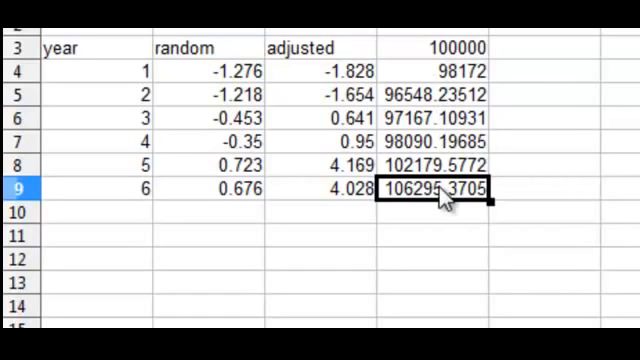
mouse_move(420, 62)
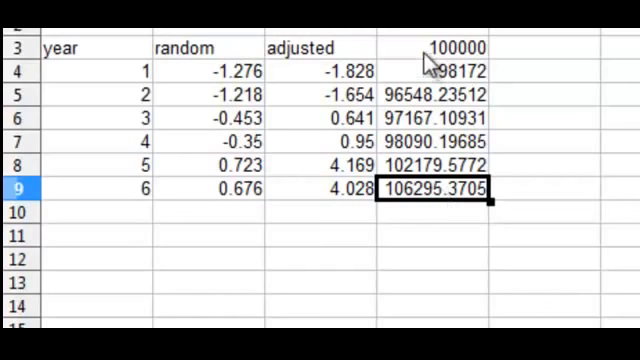